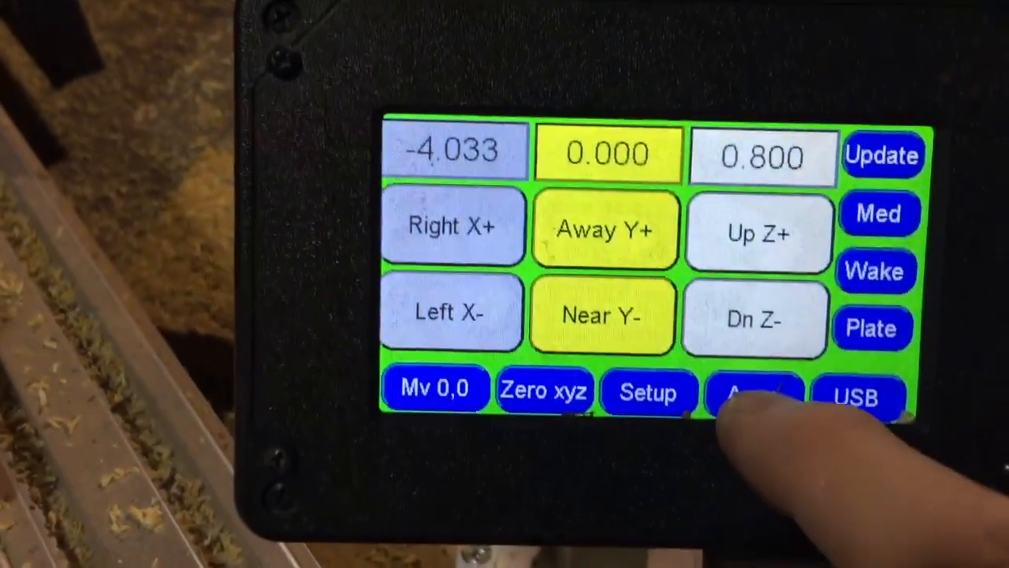
- Launch Run Z Calibration from the Touch Plate Calibration app
{"action": "left_click", "coordinate": [754, 391]}
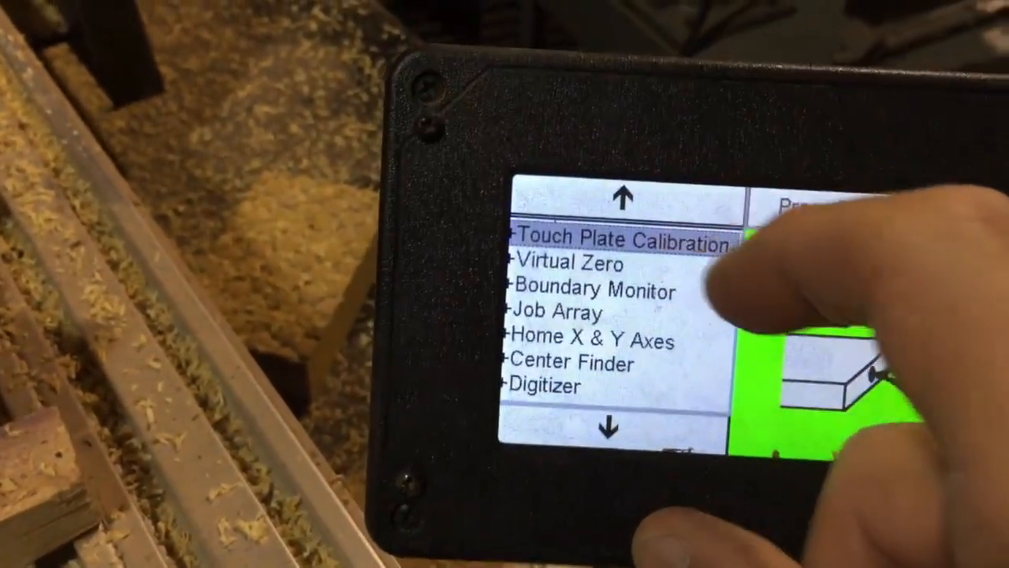
{"action": "left_click", "coordinate": [615, 238]}
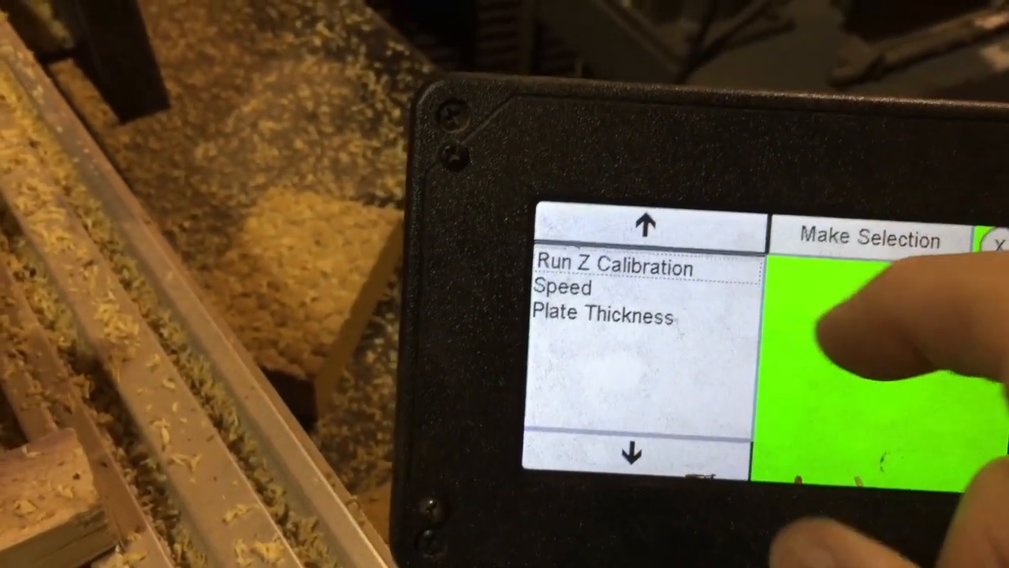
{"action": "left_click", "coordinate": [607, 268]}
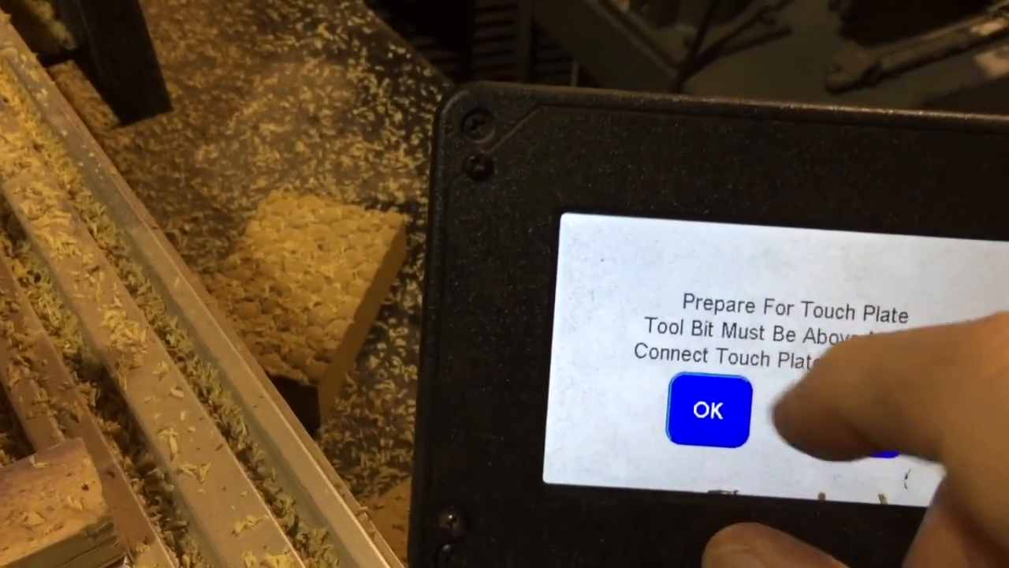
- Confirm the touch plate is ready so the bit probes down to Z = 0.382
{"action": "left_click", "coordinate": [706, 410]}
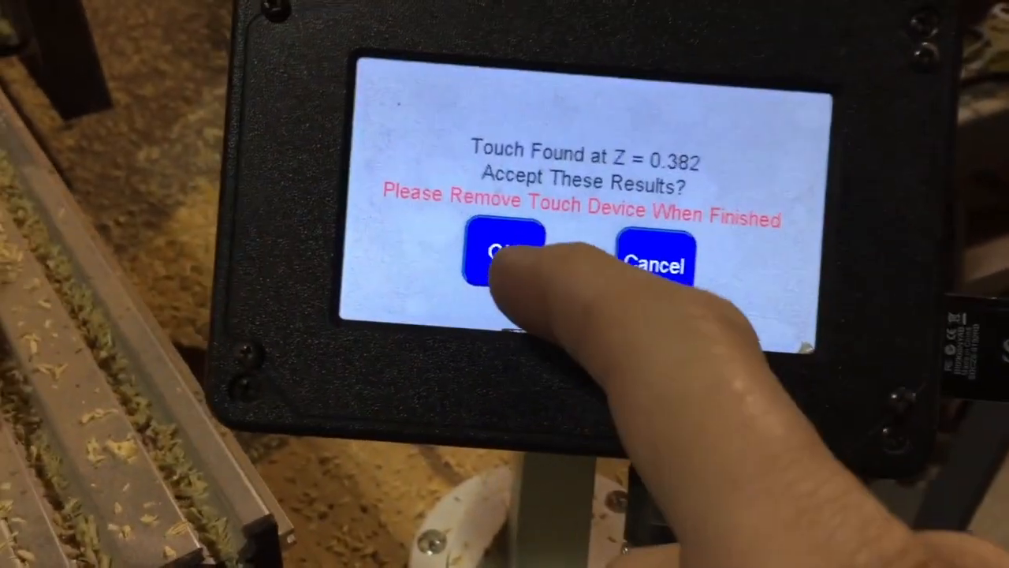
- Accept the Z = 0.382 touch result and advance past the 3D Finish file header
{"action": "left_click", "coordinate": [503, 252]}
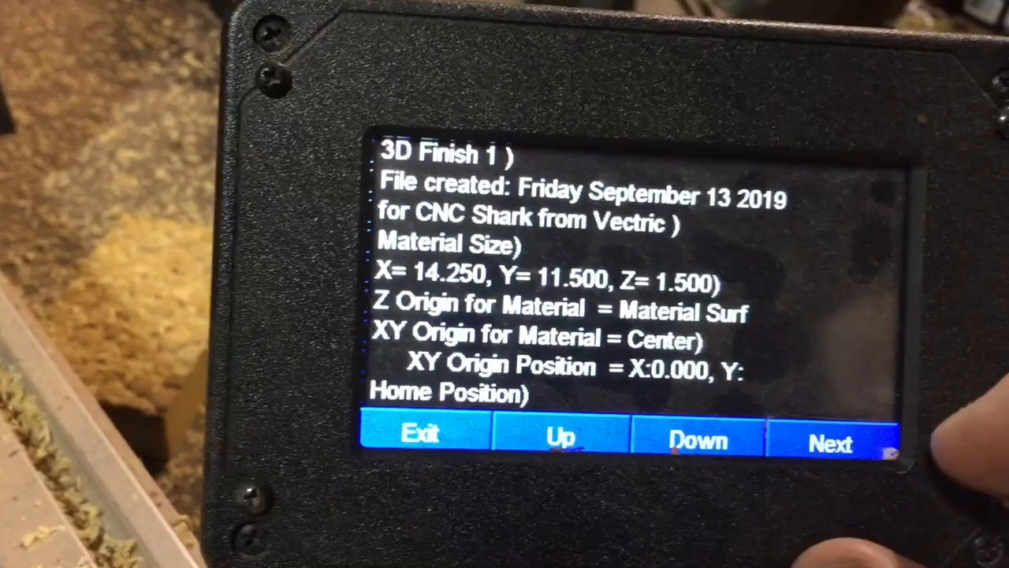
{"action": "left_click", "coordinate": [828, 438]}
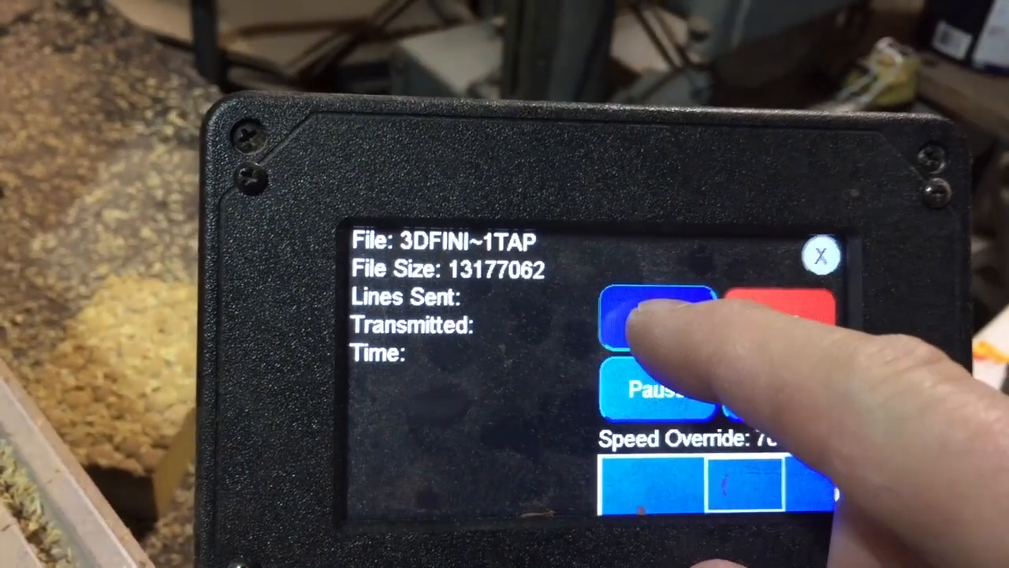
- Start the 3D Finish job at 70% speed override
{"action": "left_click", "coordinate": [654, 316]}
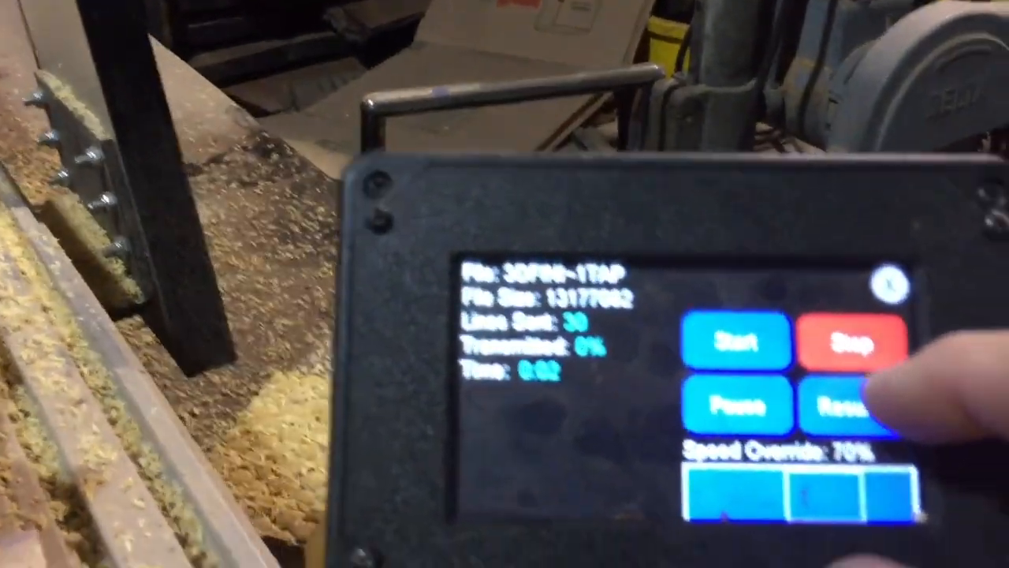